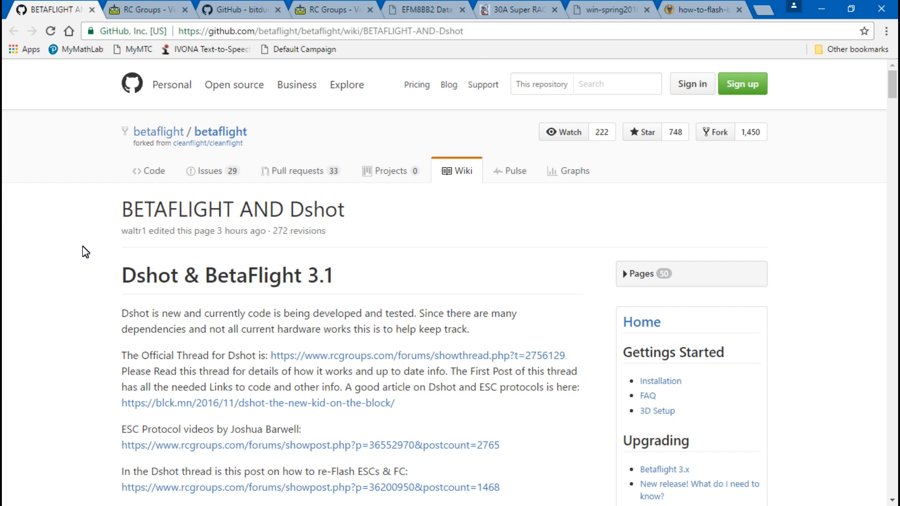
mouse_move(104, 237)
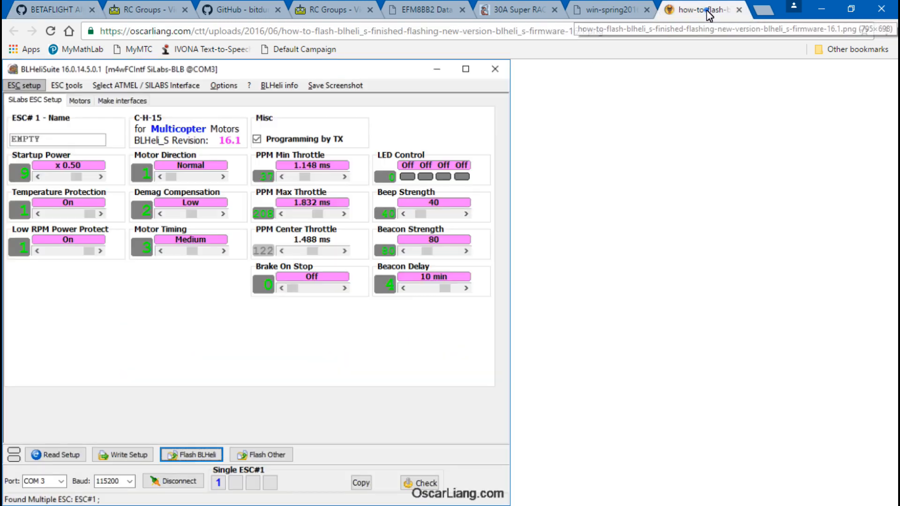
mouse_move(354, 201)
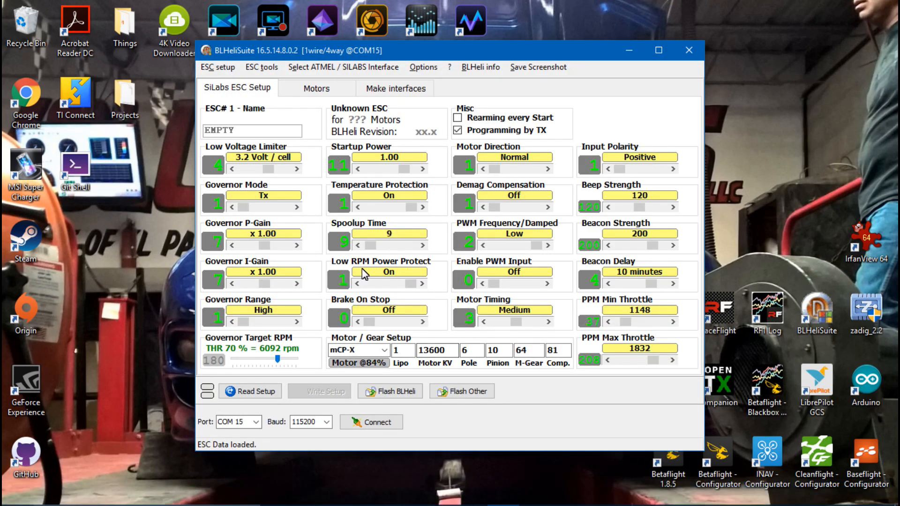
mouse_move(308, 343)
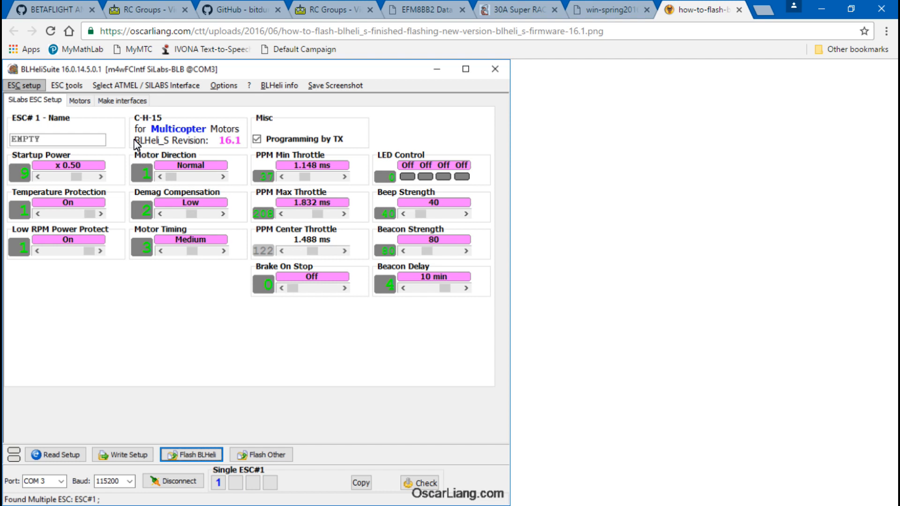
mouse_move(235, 153)
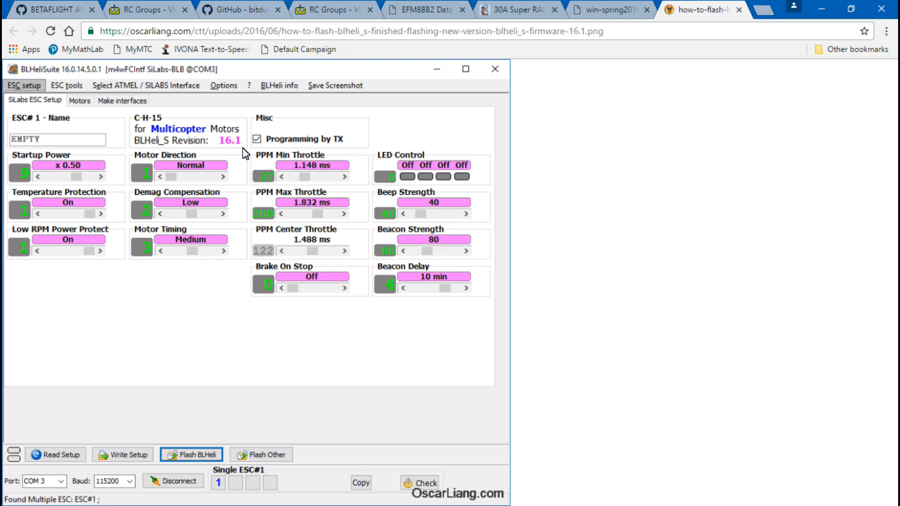
Step: Read down the Betaflight and Dshot wiki to the BLHeli_S ESC list with signal-cap links
click(52, 9)
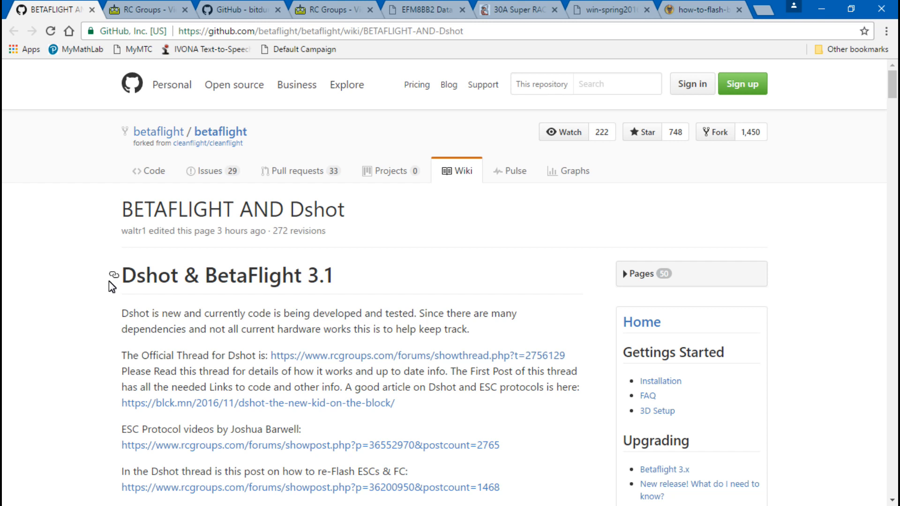
mouse_move(90, 265)
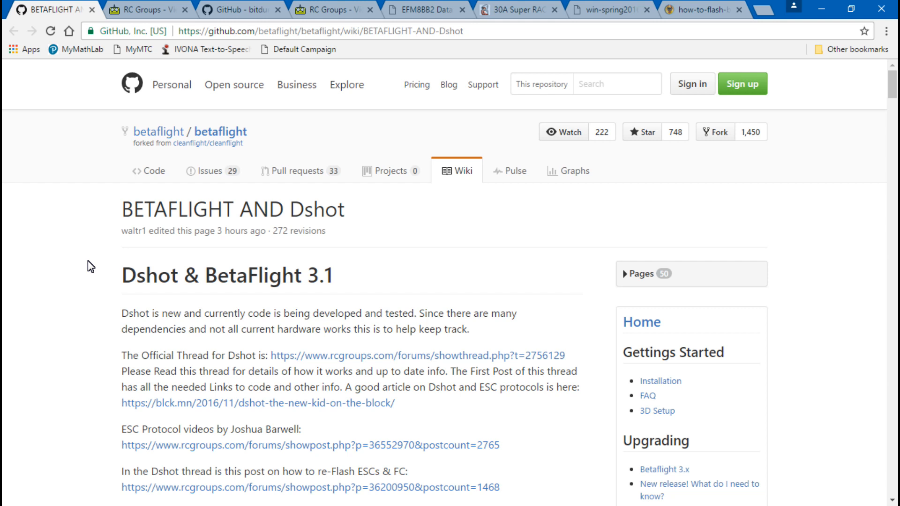
mouse_move(296, 36)
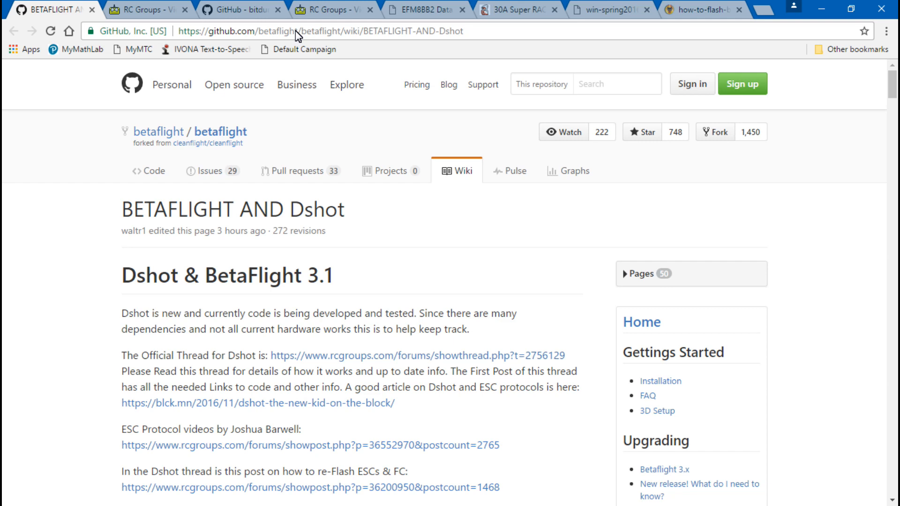
mouse_move(110, 416)
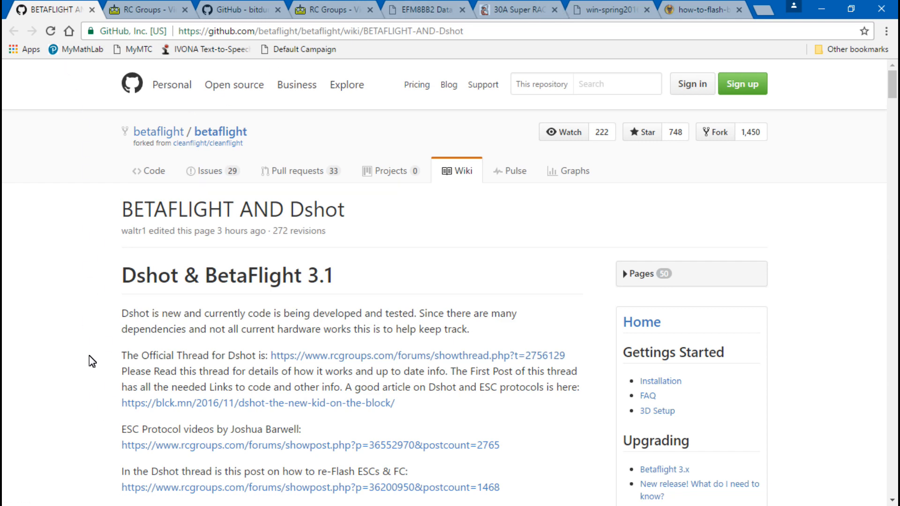
scroll(down, 3)
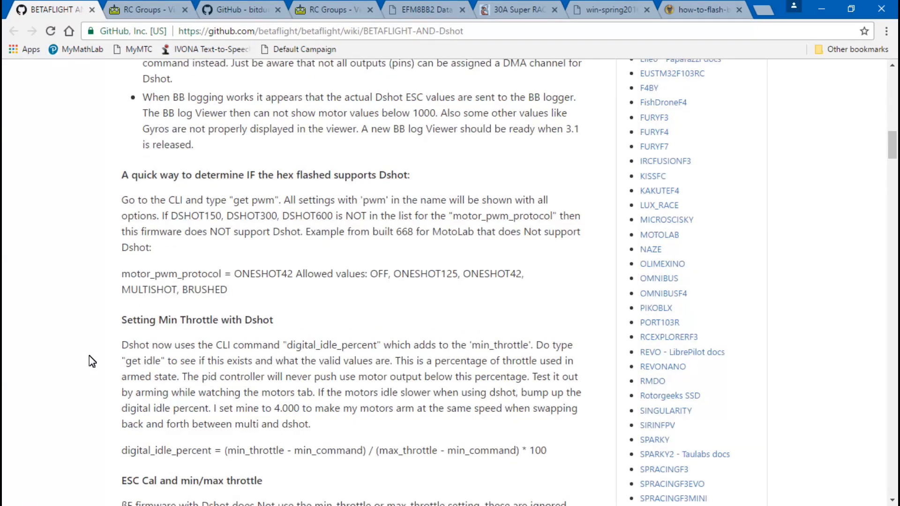
scroll(down, 3)
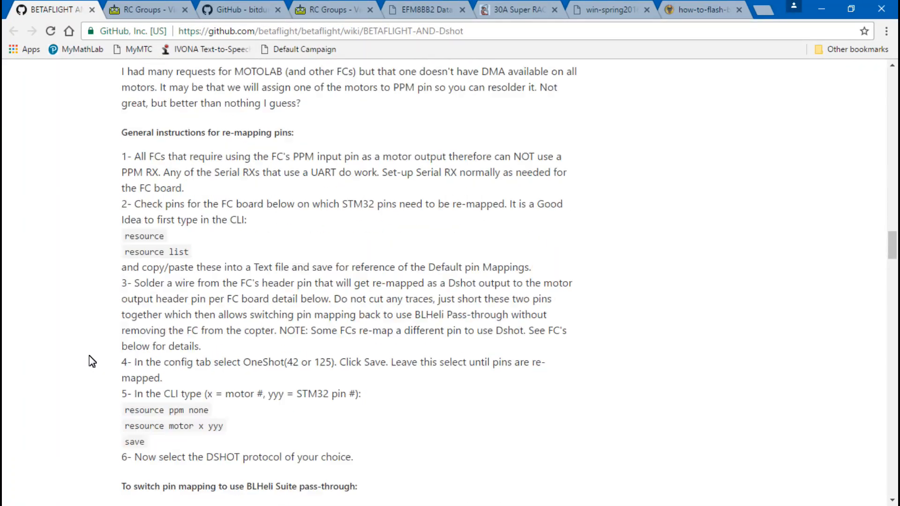
scroll(down, 3)
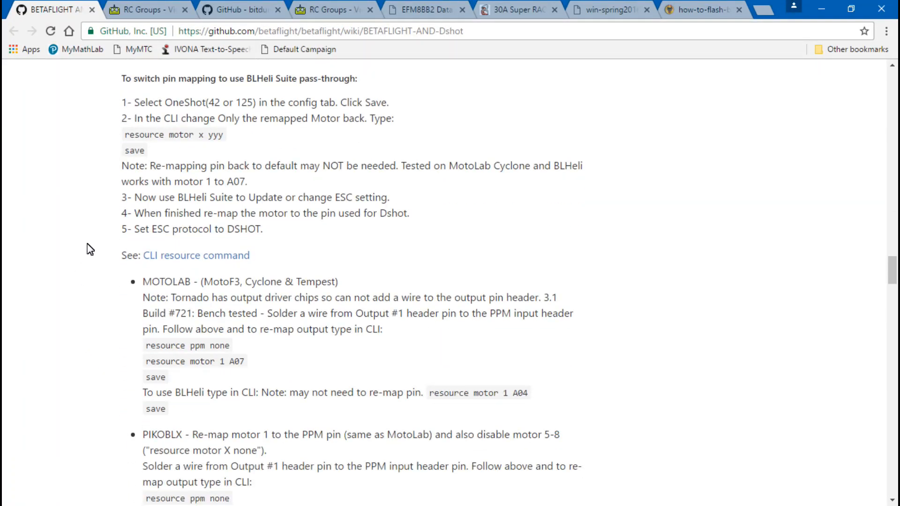
scroll(down, 3)
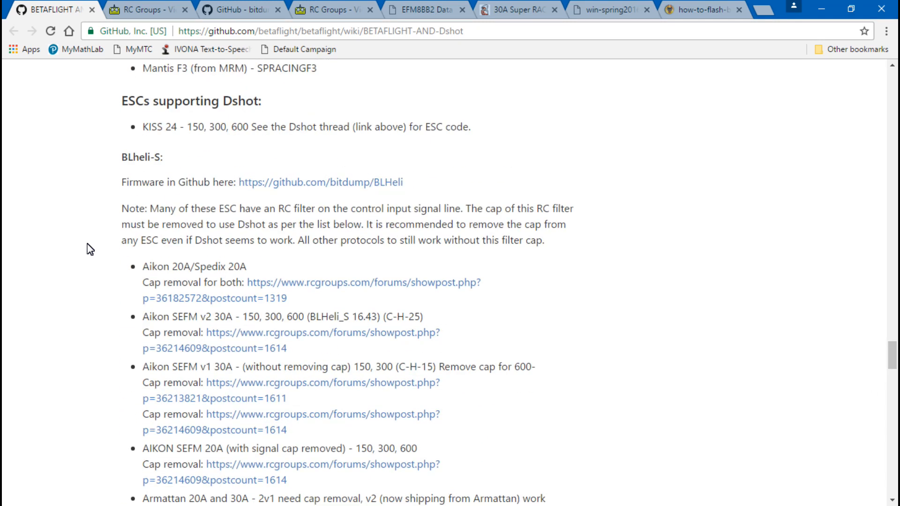
scroll(down, 3)
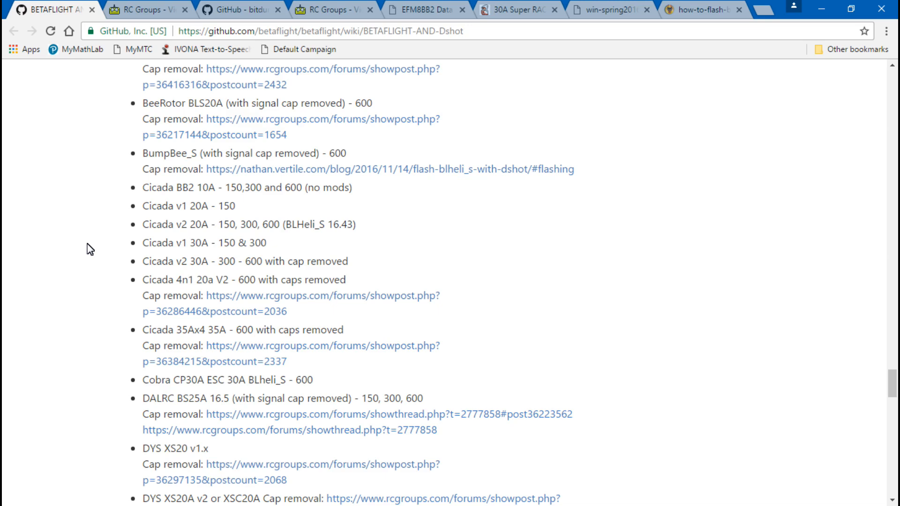
scroll(down, 3)
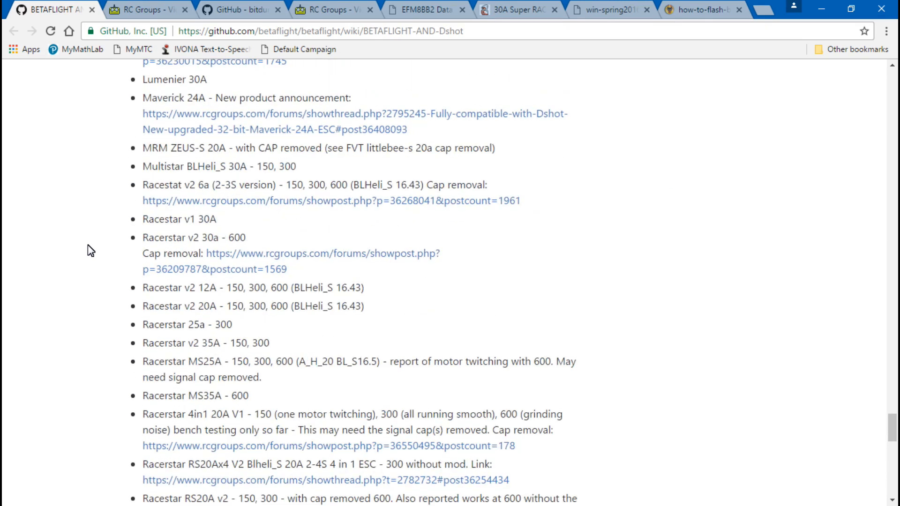
scroll(down, 3)
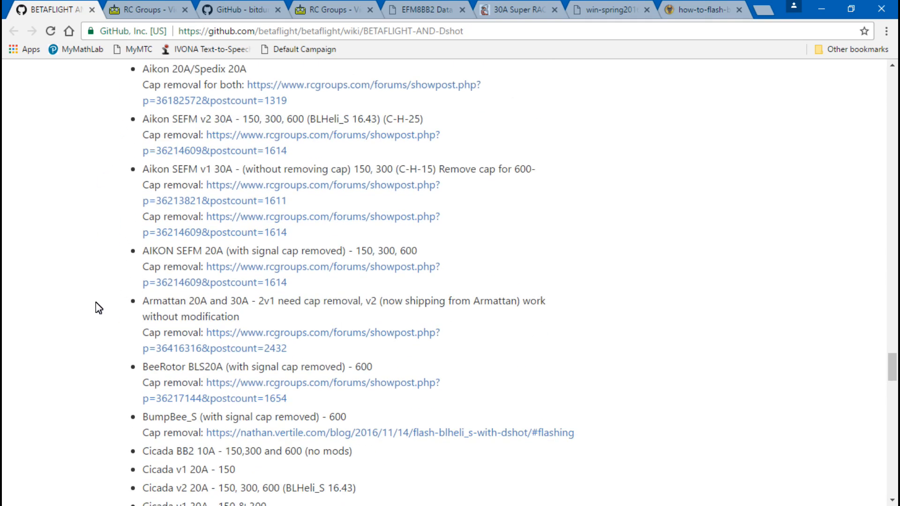
scroll(down, 3)
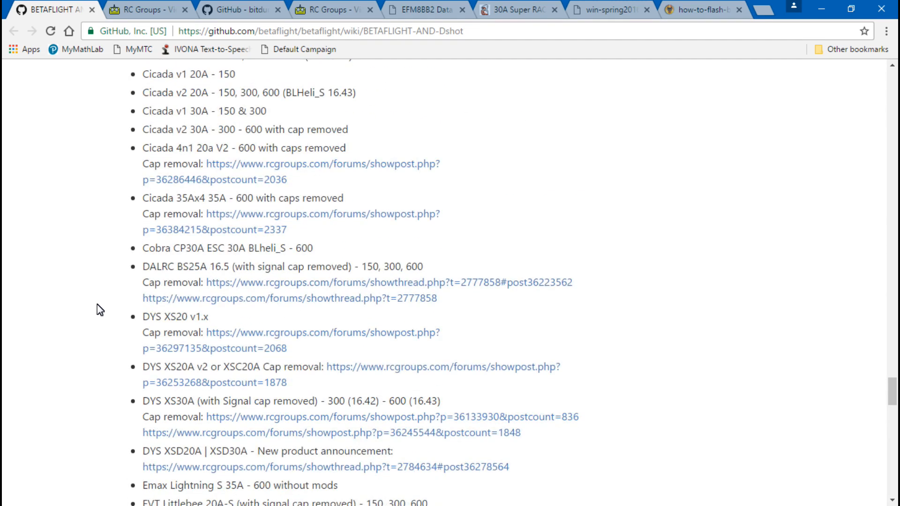
scroll(down, 3)
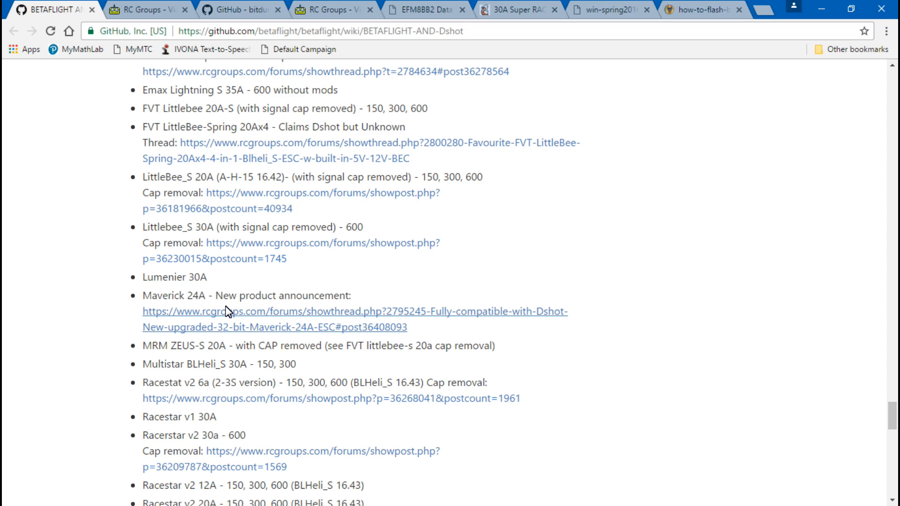
Step: Open the Maverick 24A announcement thread in a new tab and continue to the cap removal methods
right_click(229, 311)
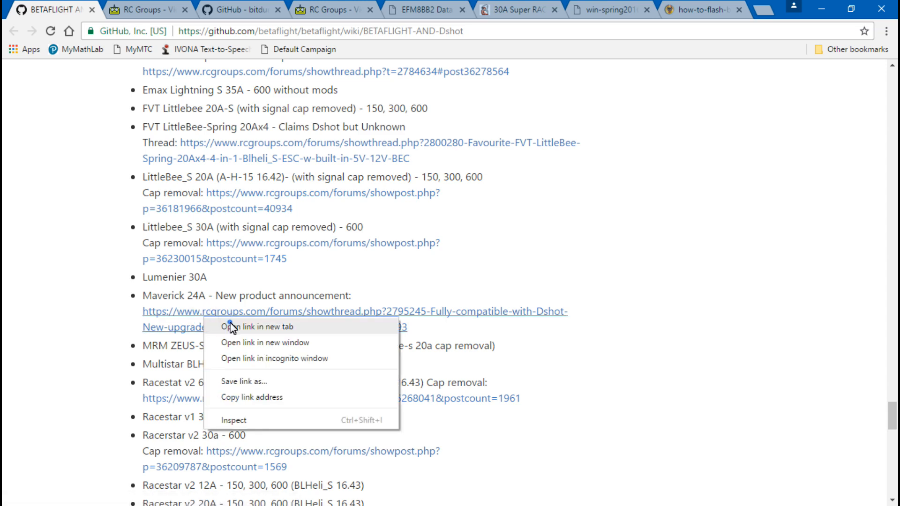
click(253, 326)
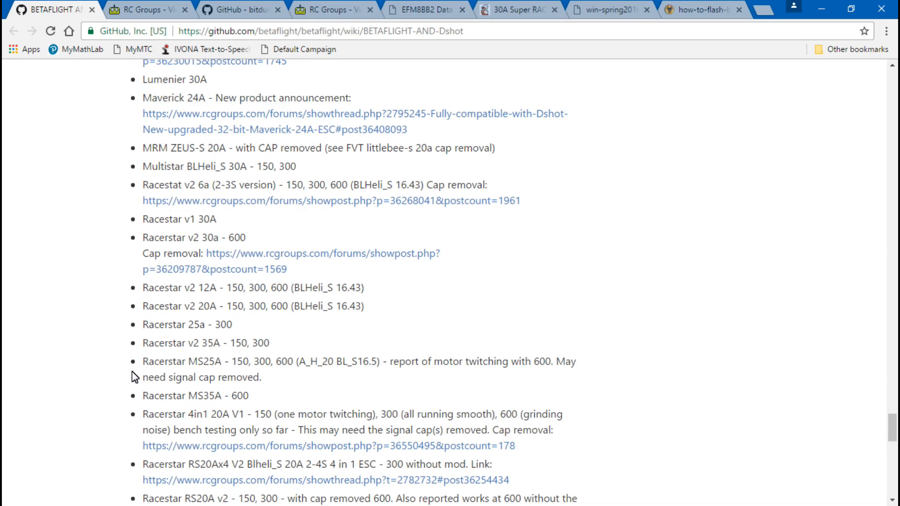
scroll(down, 3)
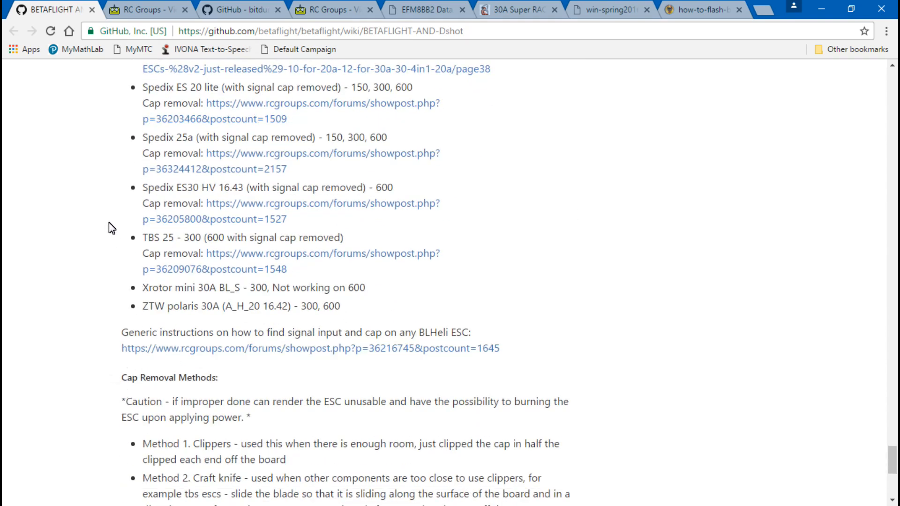
click(240, 215)
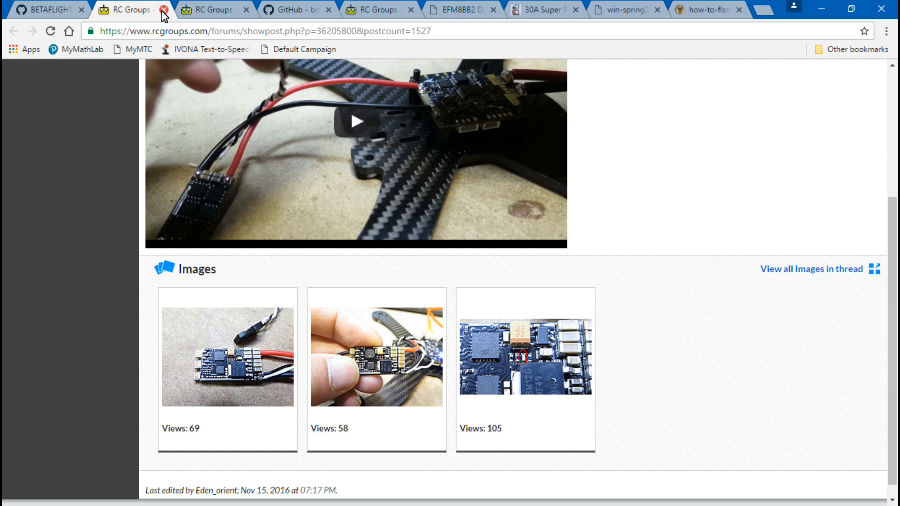
click(49, 10)
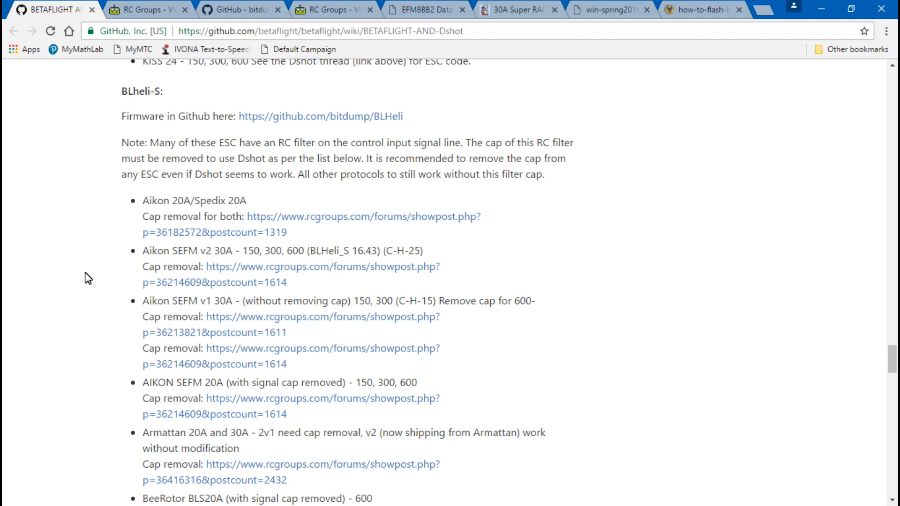
scroll(down, 3)
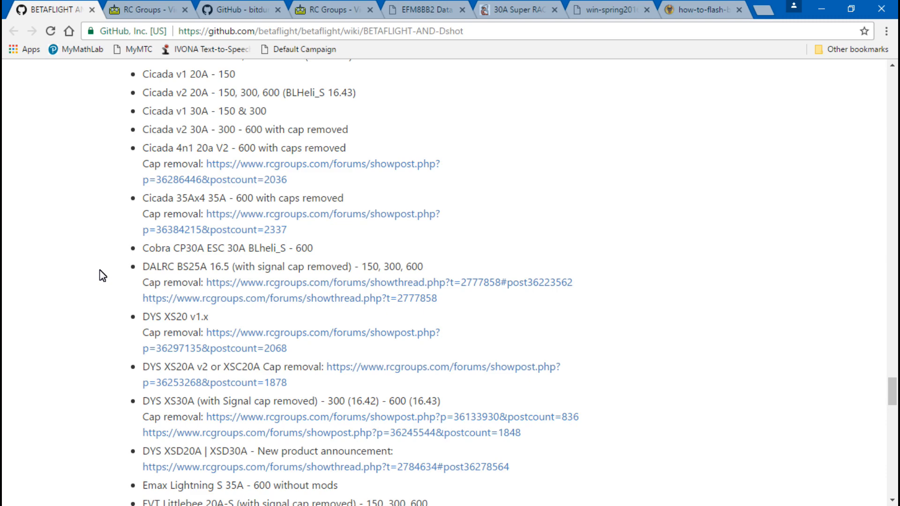
mouse_move(100, 165)
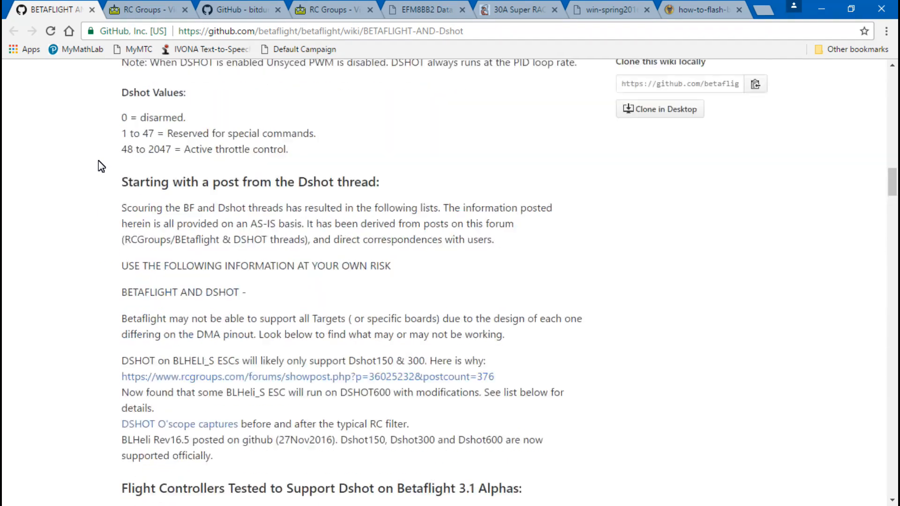
Step: Follow the 'always the latest' link and browse into the BLHeli_S SiLabs firmware folder on GitHub
scroll(up, 3)
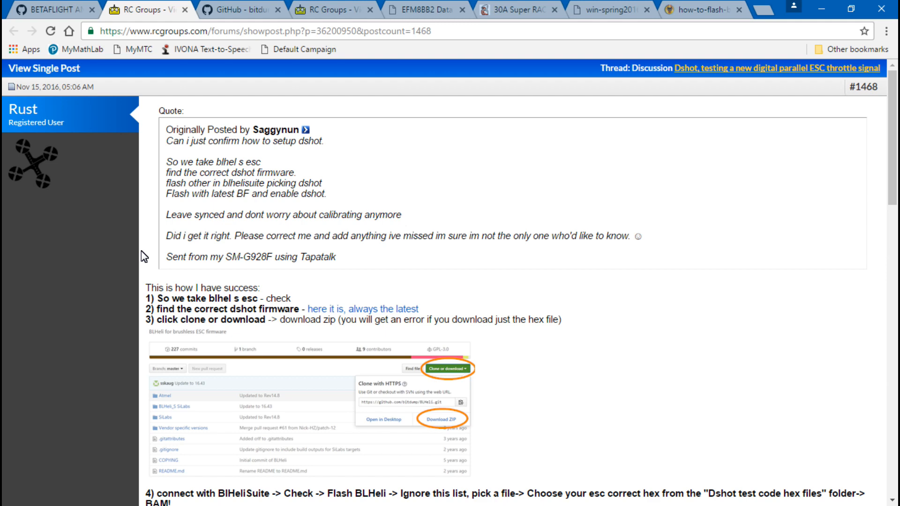
scroll(down, 3)
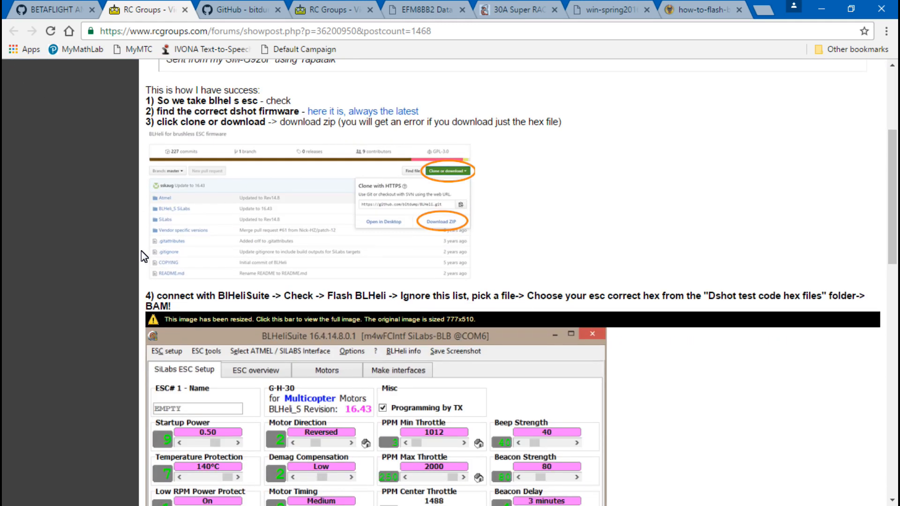
mouse_move(121, 295)
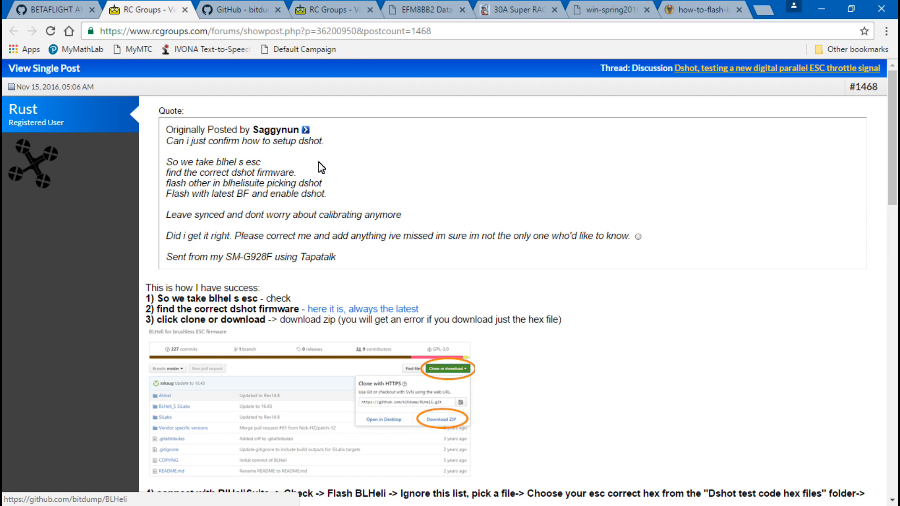
click(235, 9)
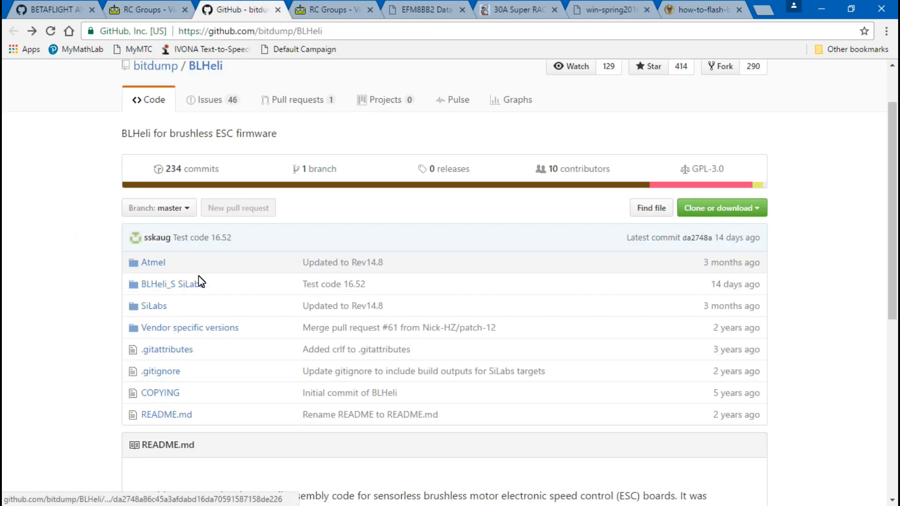
click(171, 284)
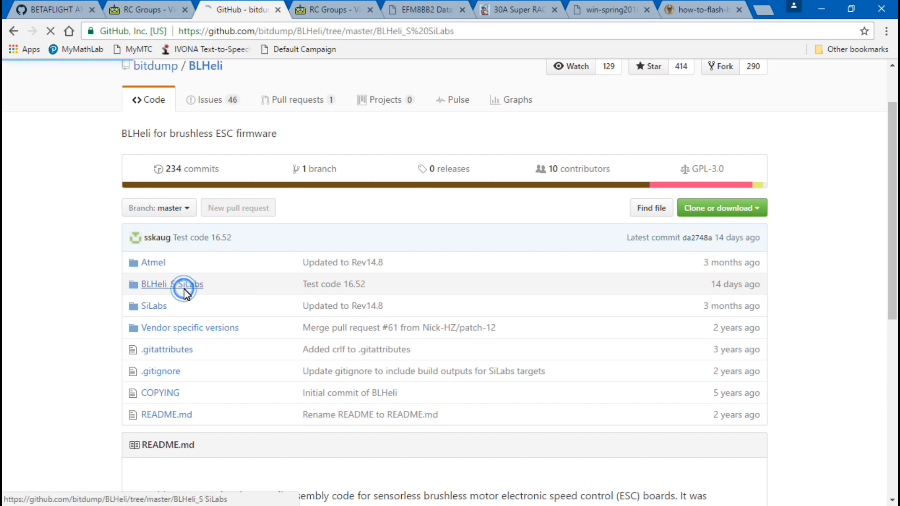
click(170, 284)
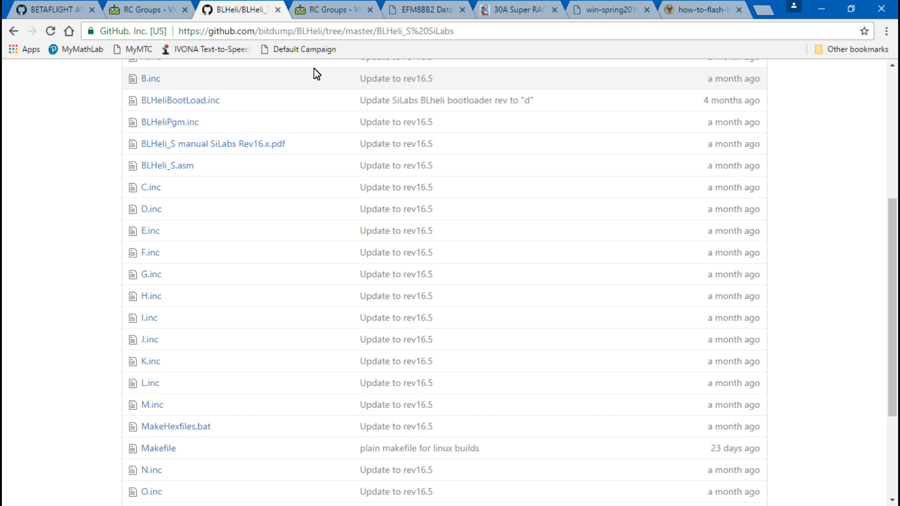
Step: Return to the RC Groups post #1645 explaining the Rcp_In signal filter heuristic
click(330, 9)
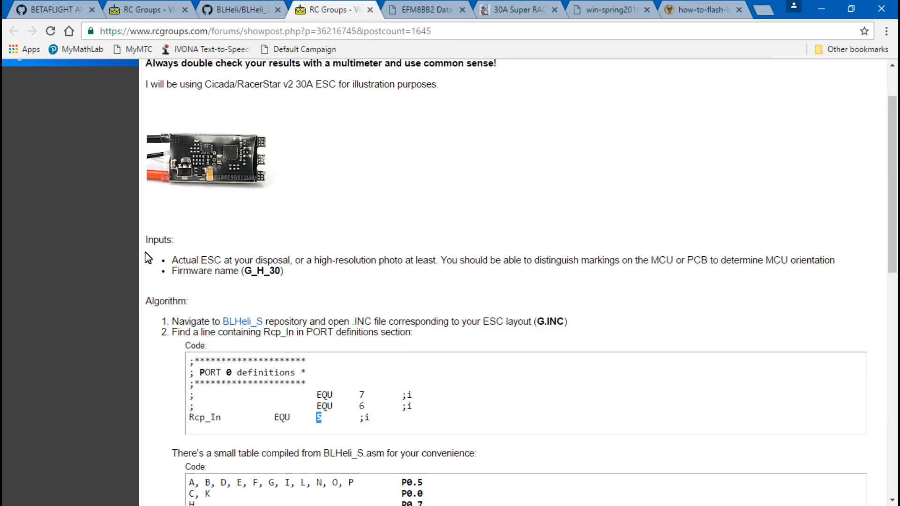
Step: Review the Rcp_In pin table post, then show the 30A Super Racerbee page listing firmware J_H_XX
scroll(down, 3)
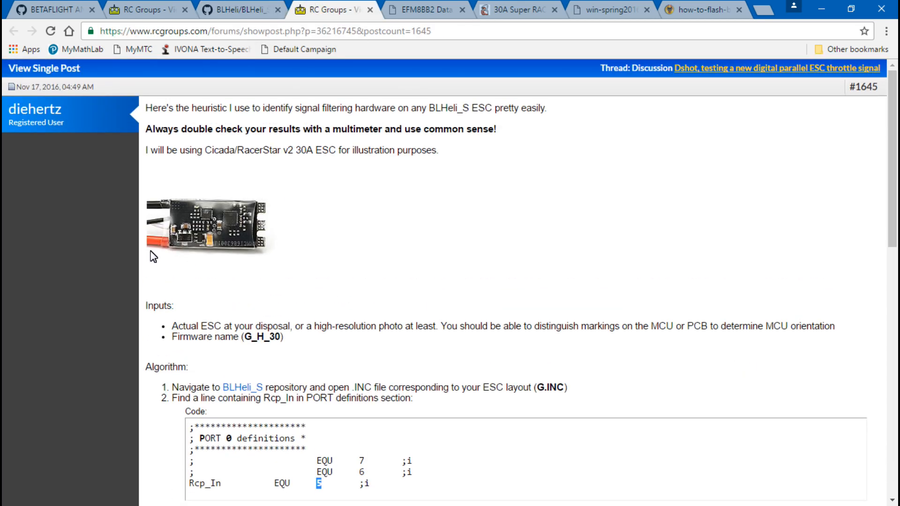
scroll(down, 3)
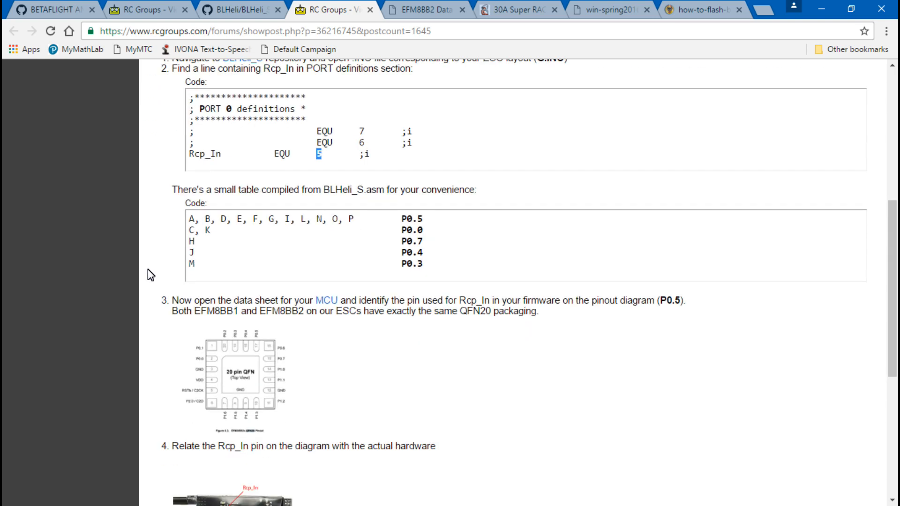
scroll(up, 3)
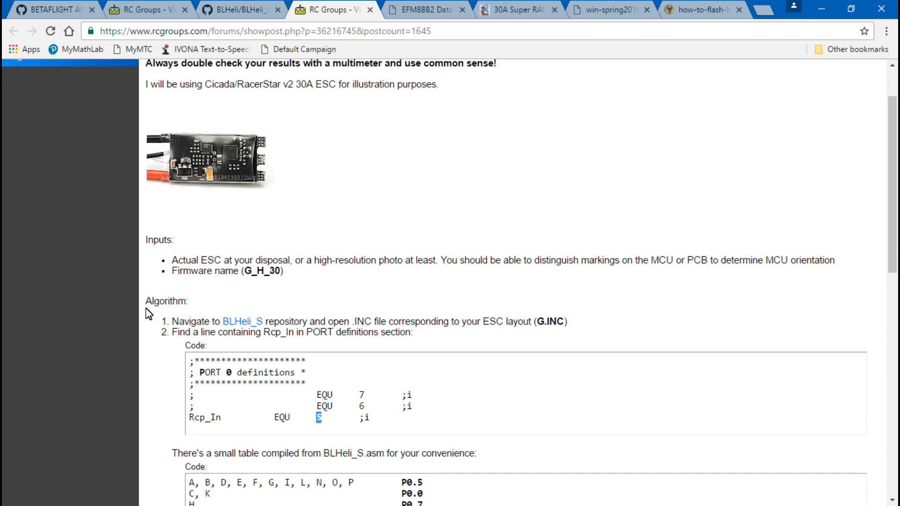
scroll(down, 3)
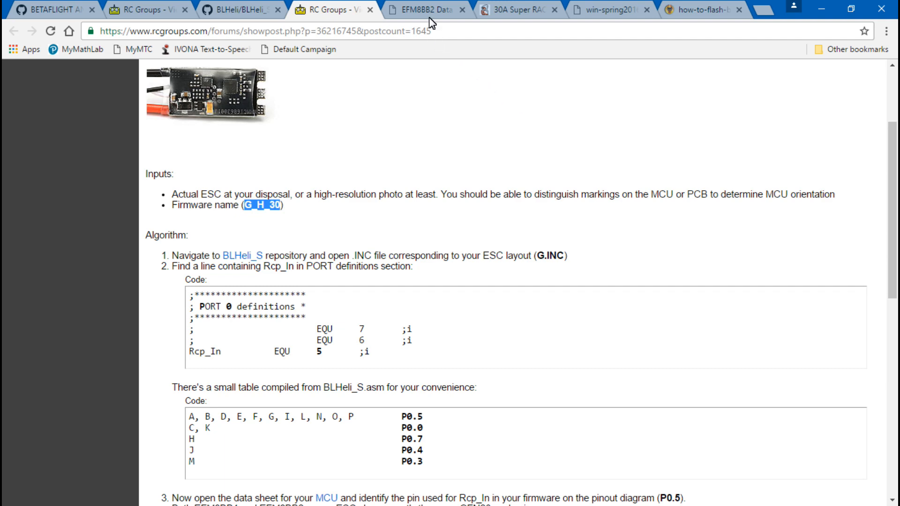
click(515, 9)
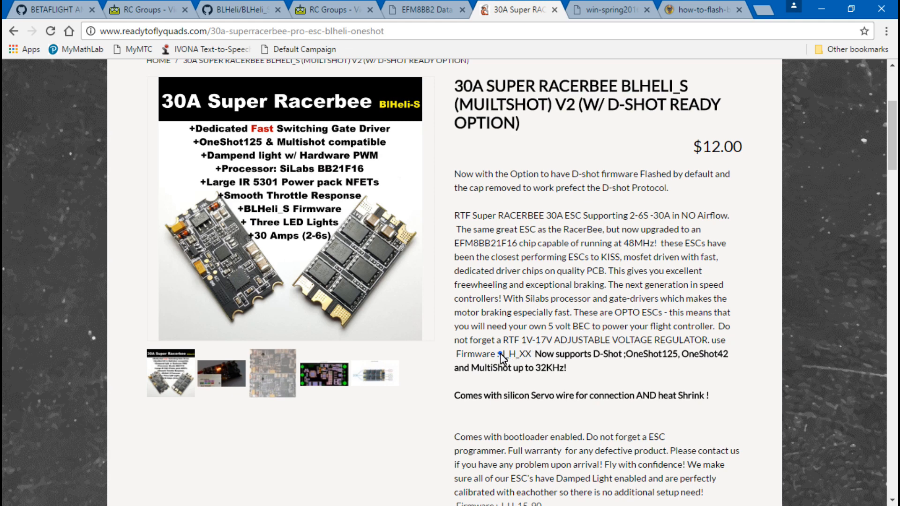
Step: Select the J in J_H_XX and open the matching J.inc file from the BLHeli_S SiLabs list
double_click(500, 355)
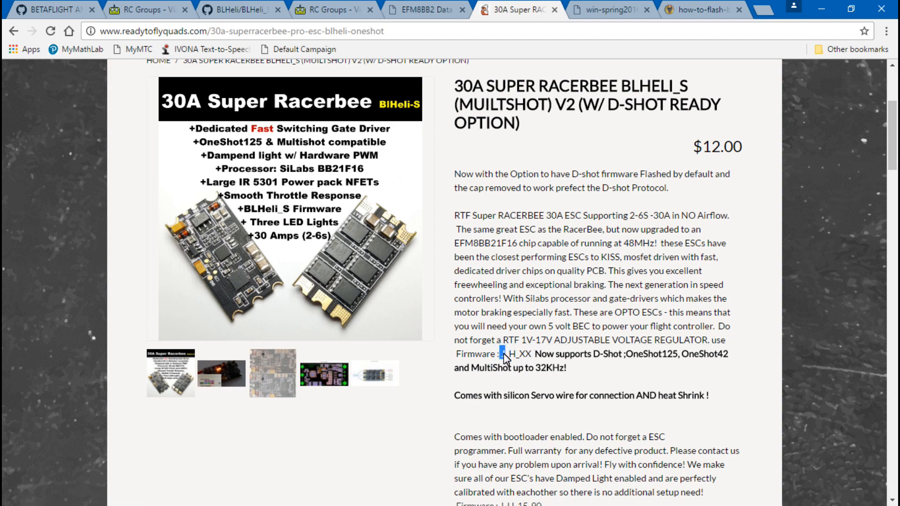
click(227, 10)
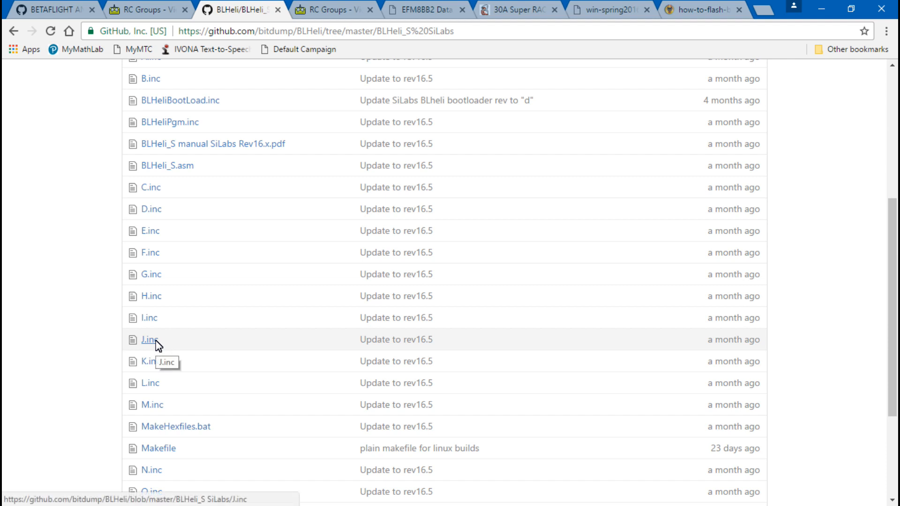
click(149, 339)
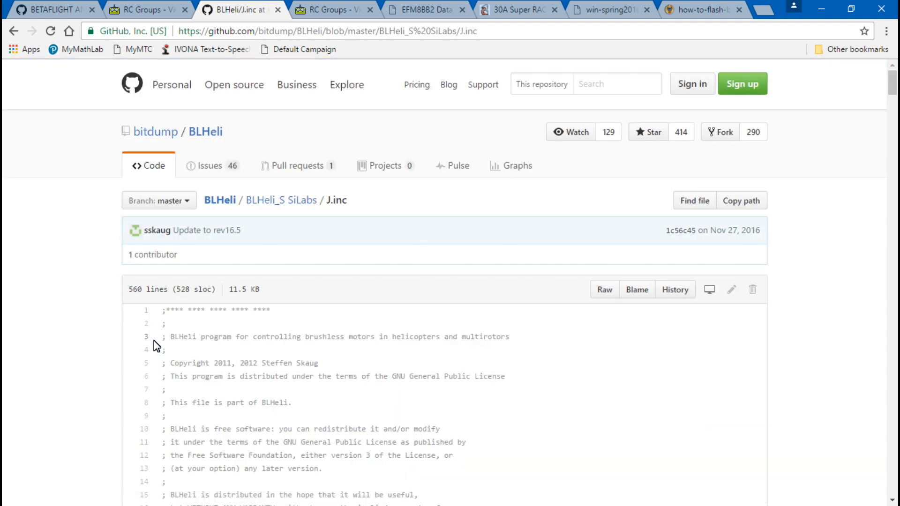
Step: Check the EFM8BB2 datasheet pinout and forum tabs before returning to J.inc
click(422, 9)
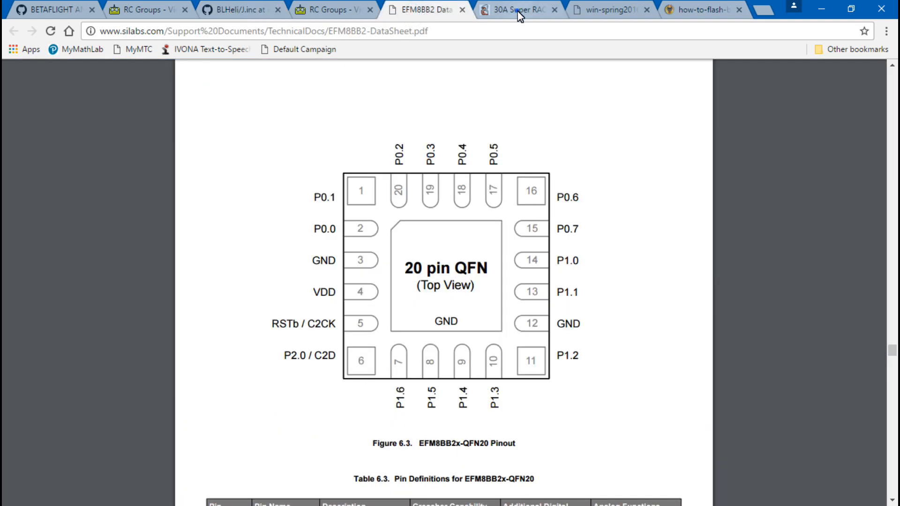
click(333, 9)
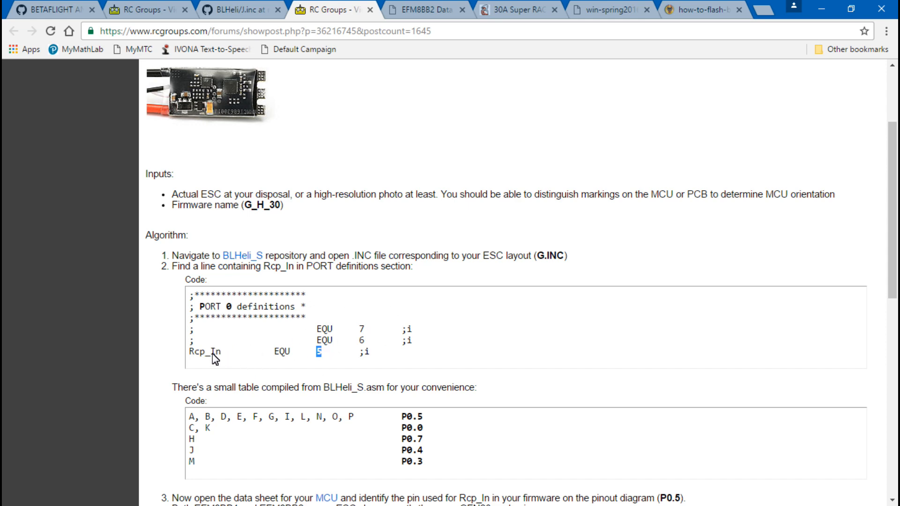
click(224, 9)
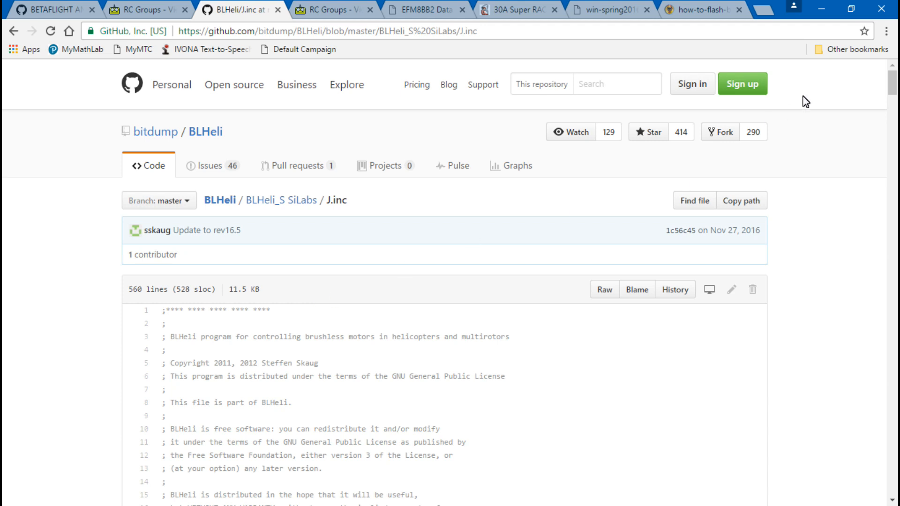
Step: Return to RC Groups post #1645 at the step on identifying Rcp_In on the QFN20 pinout
click(885, 32)
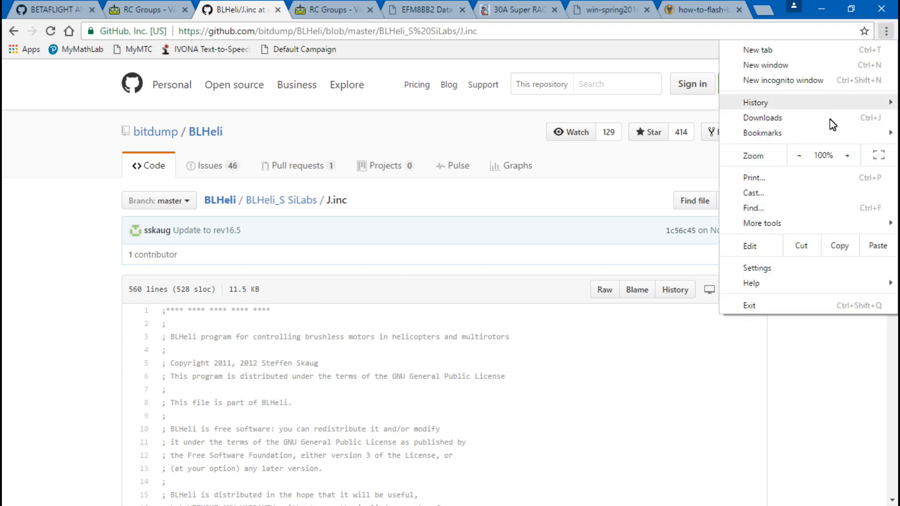
click(753, 208)
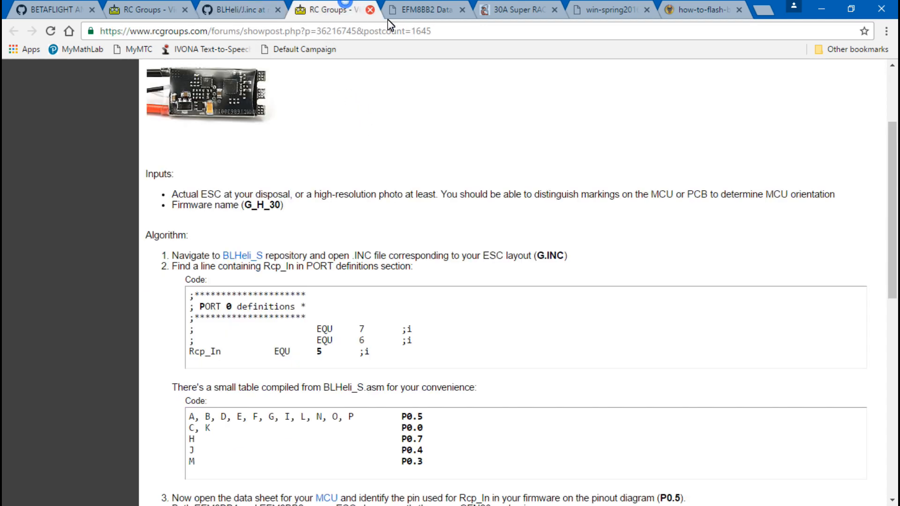
scroll(down, 3)
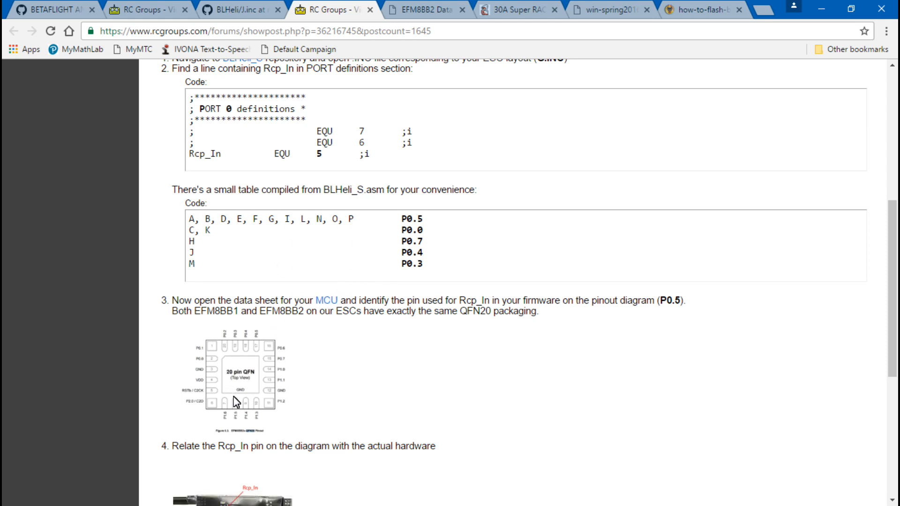
mouse_move(292, 321)
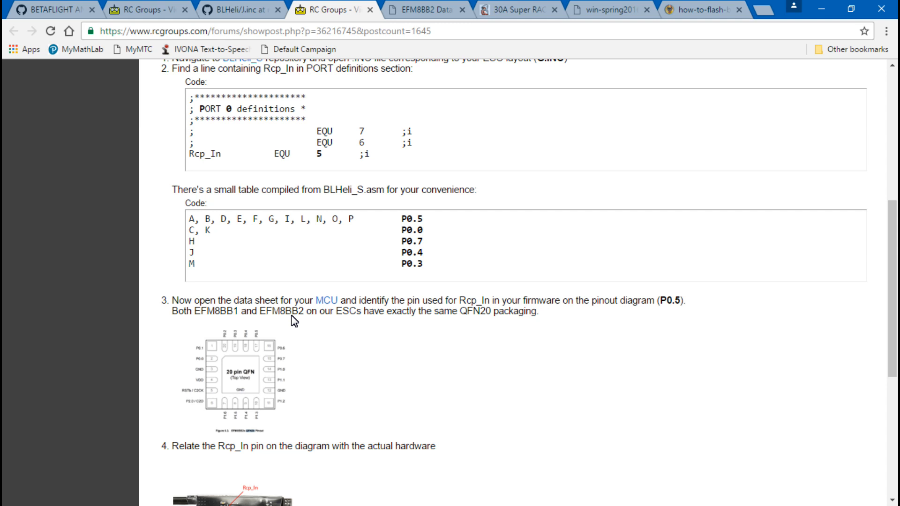
mouse_move(357, 160)
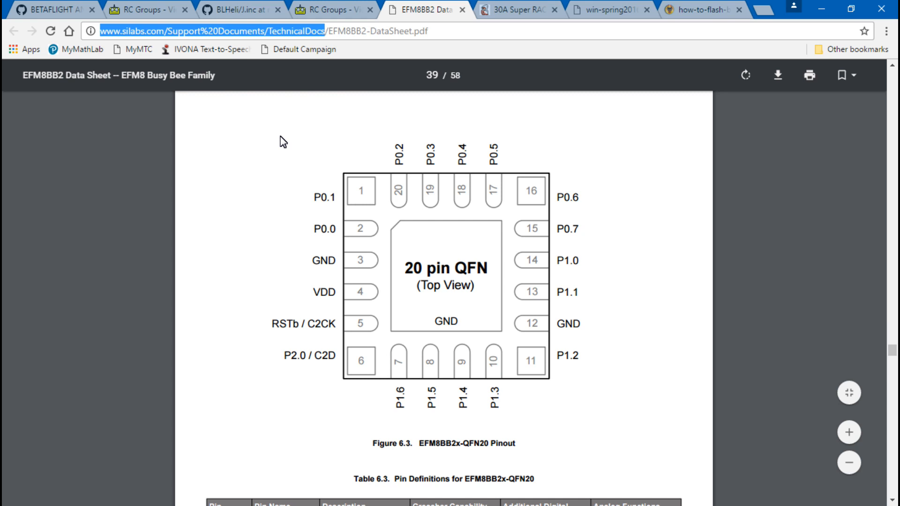
mouse_move(257, 135)
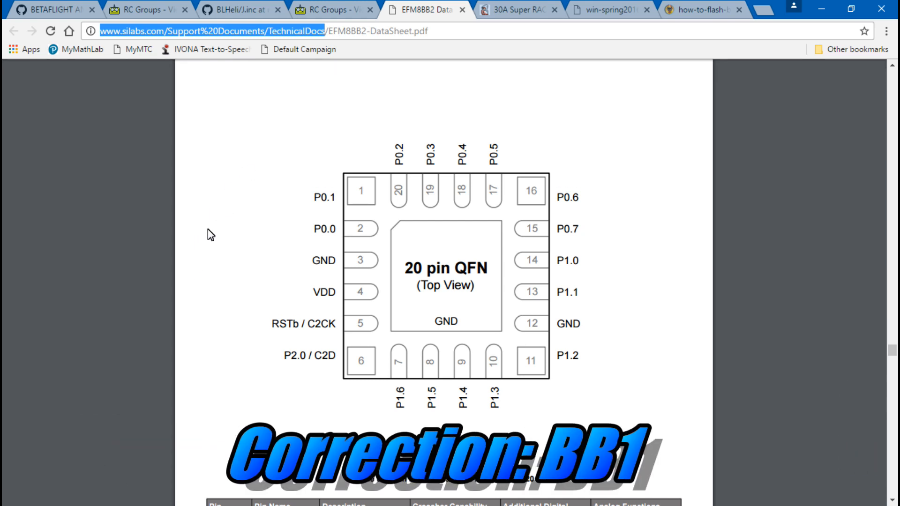
Step: Scroll J.inc to the PORT 0 definitions showing Rcp_In EQU 4
scroll(down, 3)
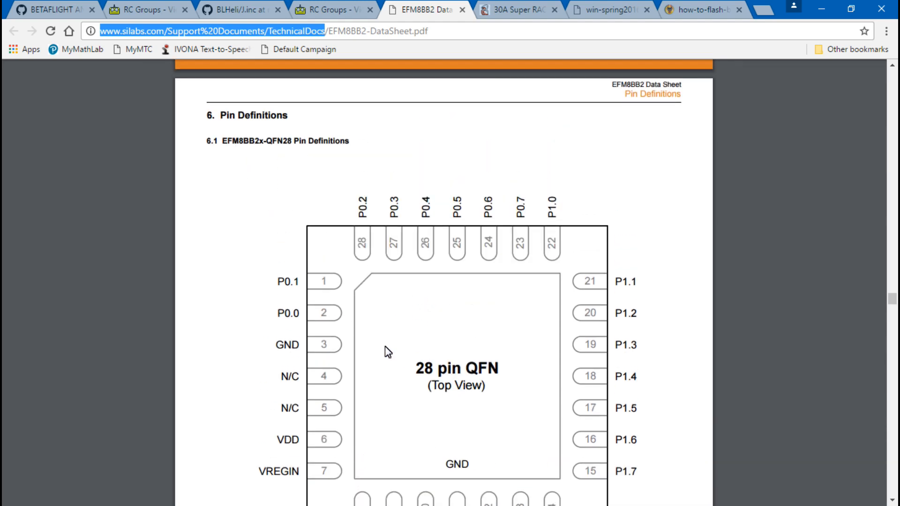
scroll(down, 3)
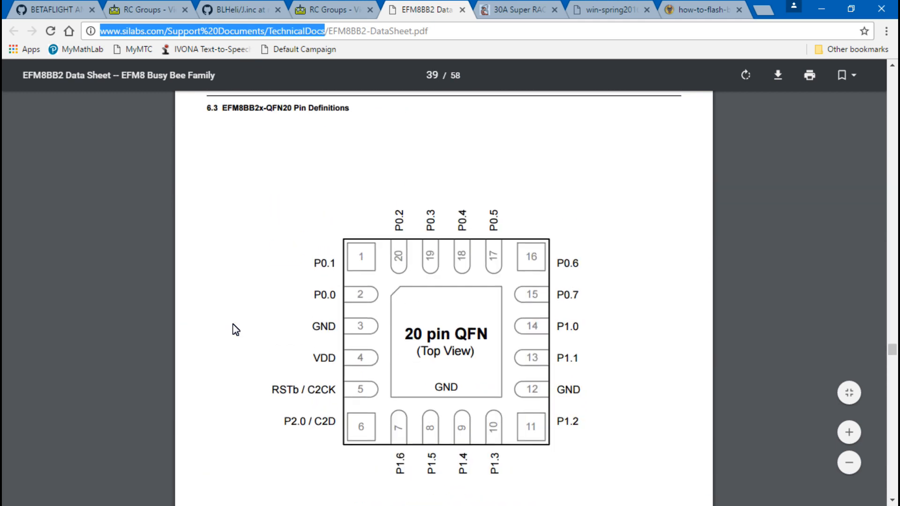
mouse_move(566, 278)
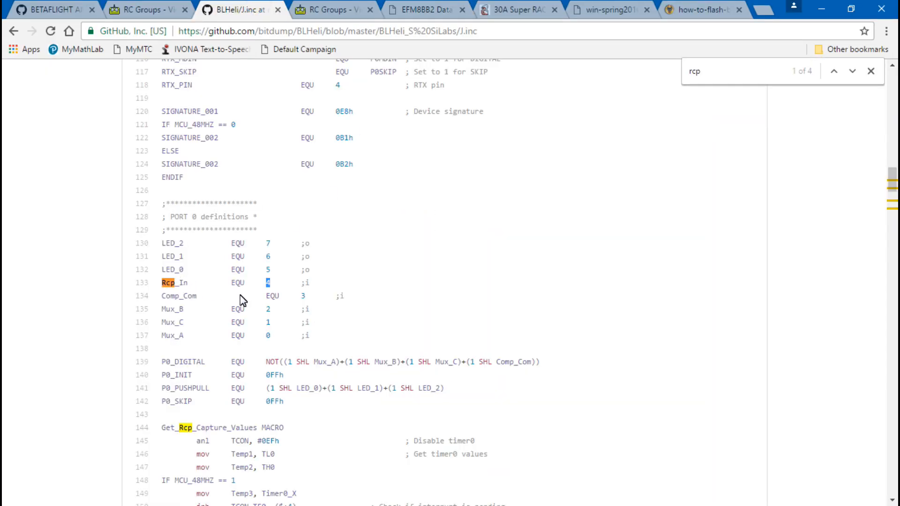
Step: Show the EFM8BB2 datasheet's 20-pin QFN pinout diagram again
click(424, 9)
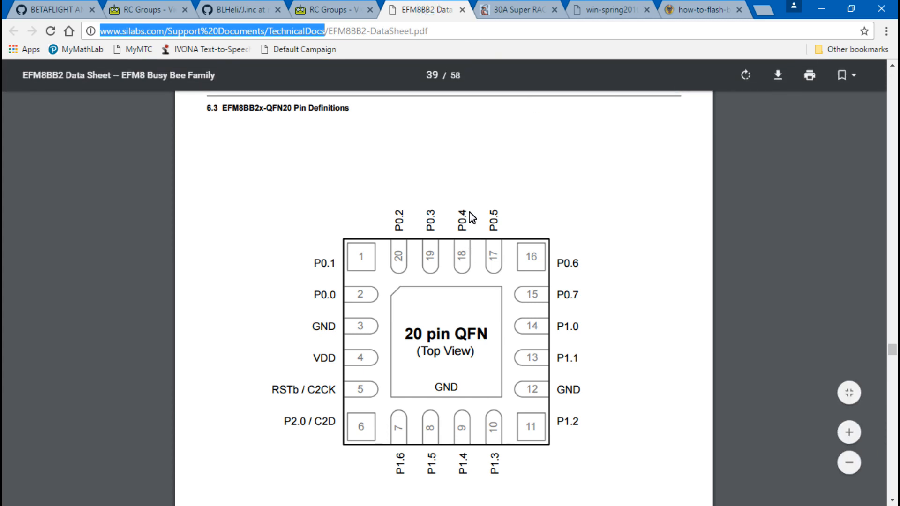
mouse_move(465, 237)
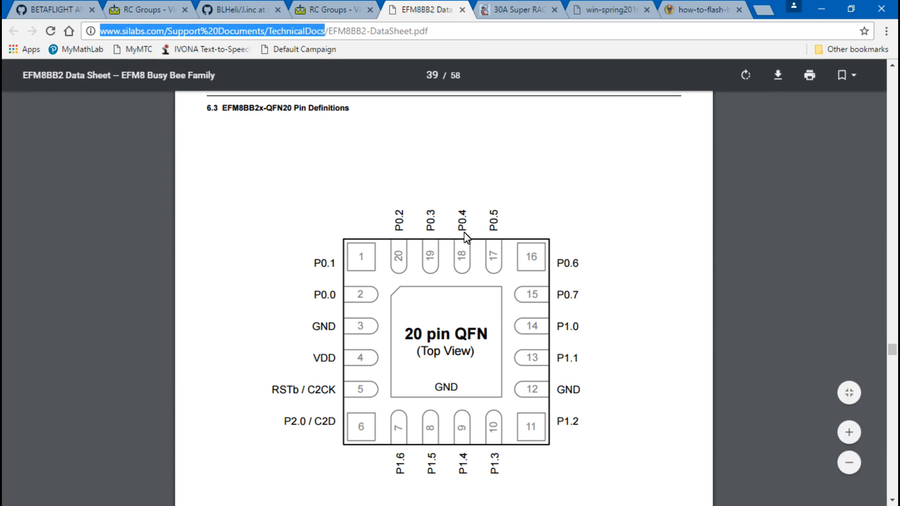
mouse_move(542, 174)
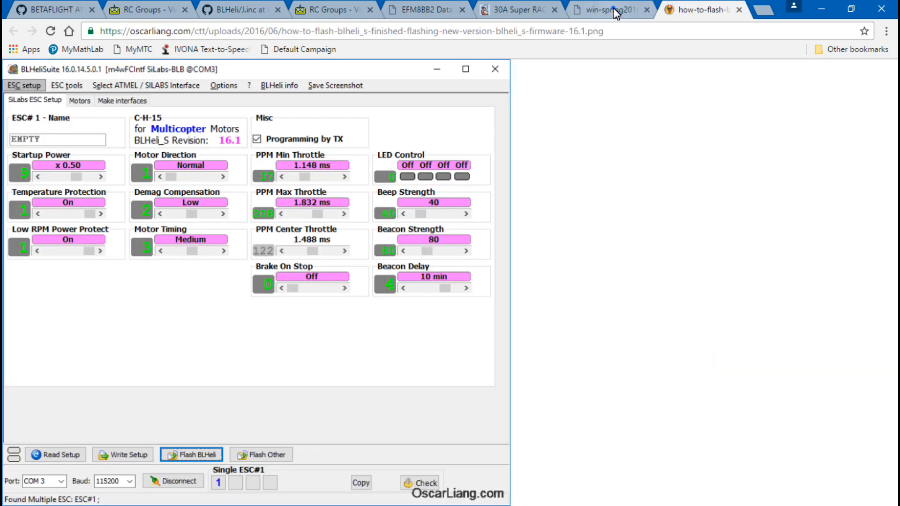
Step: Show the win-spring2016 ESC board photo at full size, centred on the processor
click(608, 9)
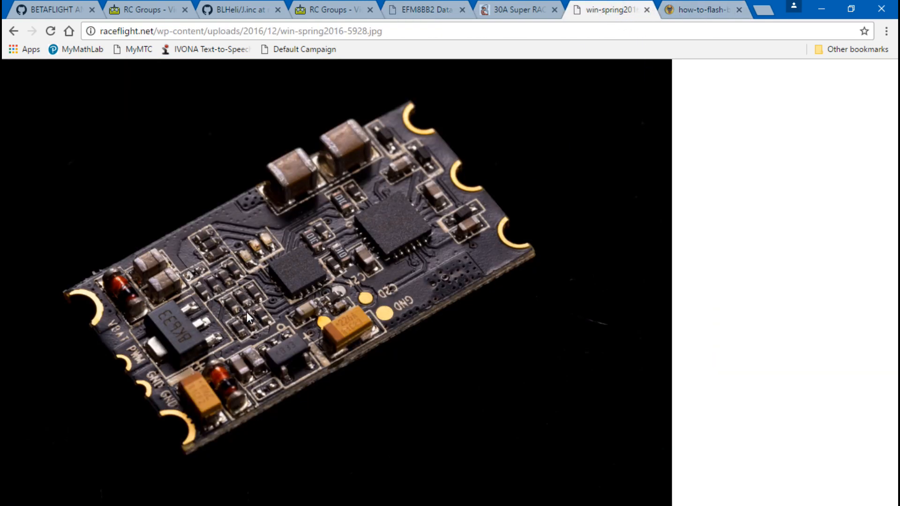
mouse_move(330, 288)
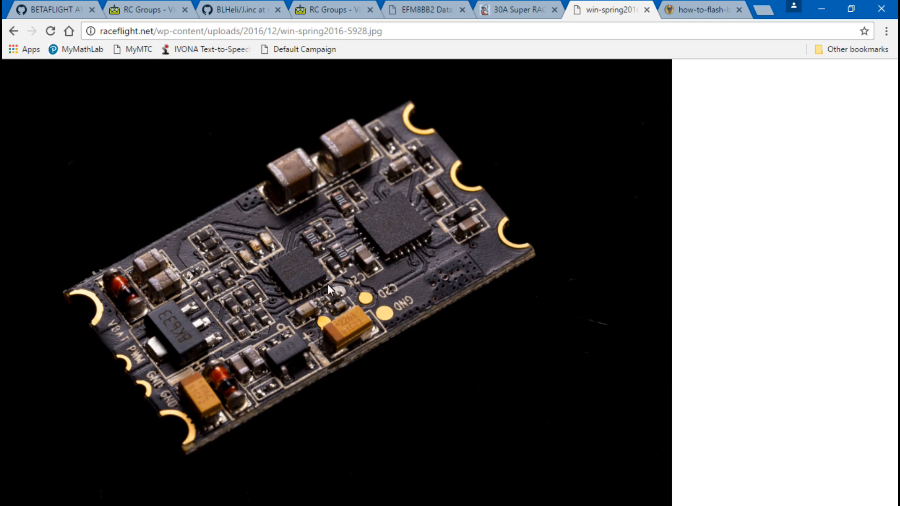
click(329, 289)
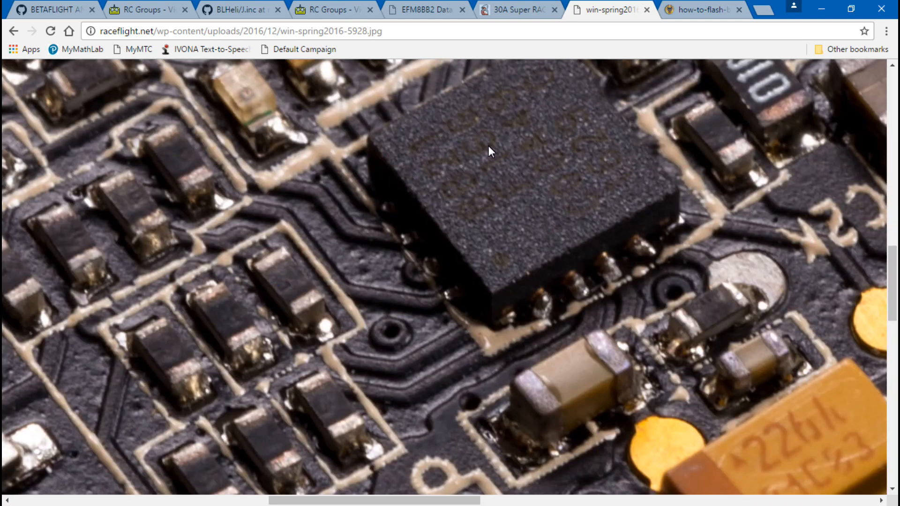
mouse_move(431, 187)
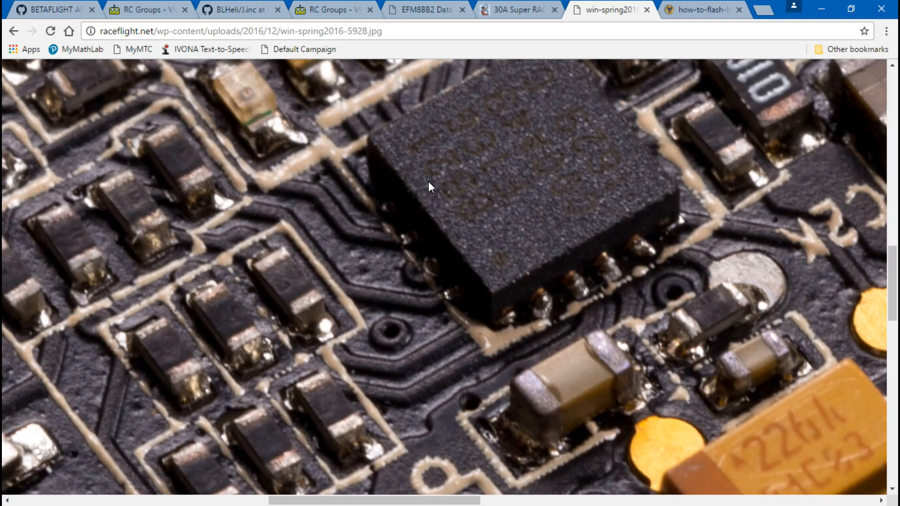
mouse_move(431, 280)
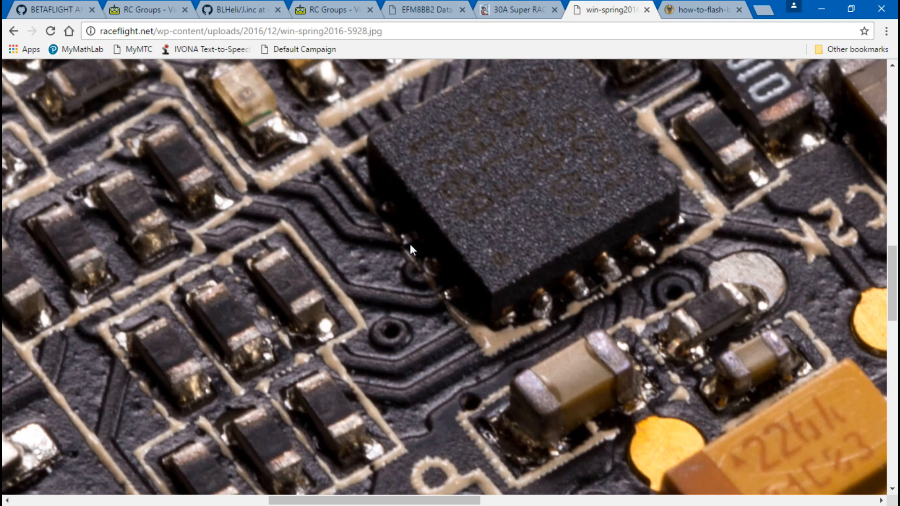
mouse_move(415, 246)
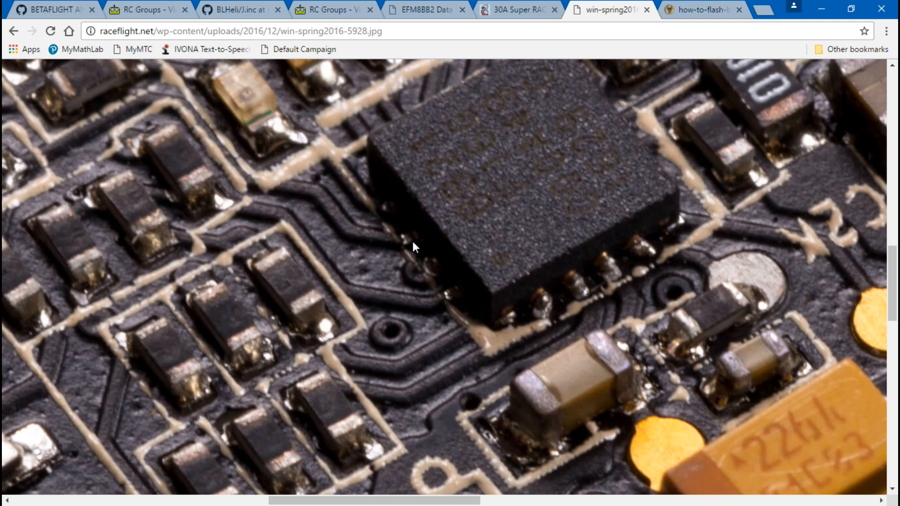
mouse_move(146, 288)
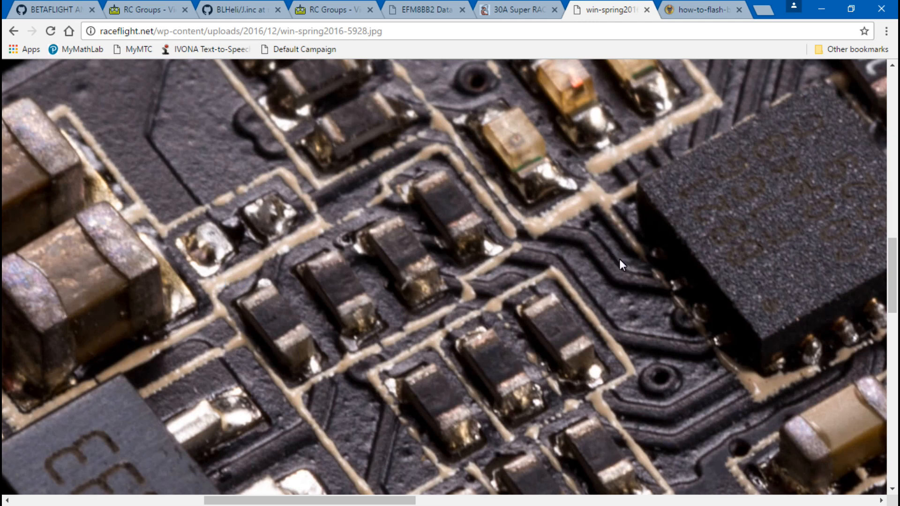
mouse_move(570, 240)
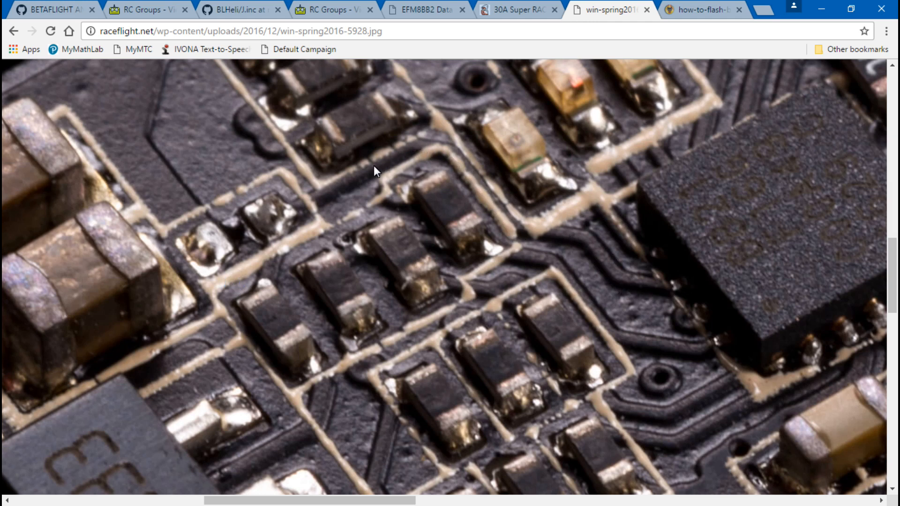
mouse_move(224, 214)
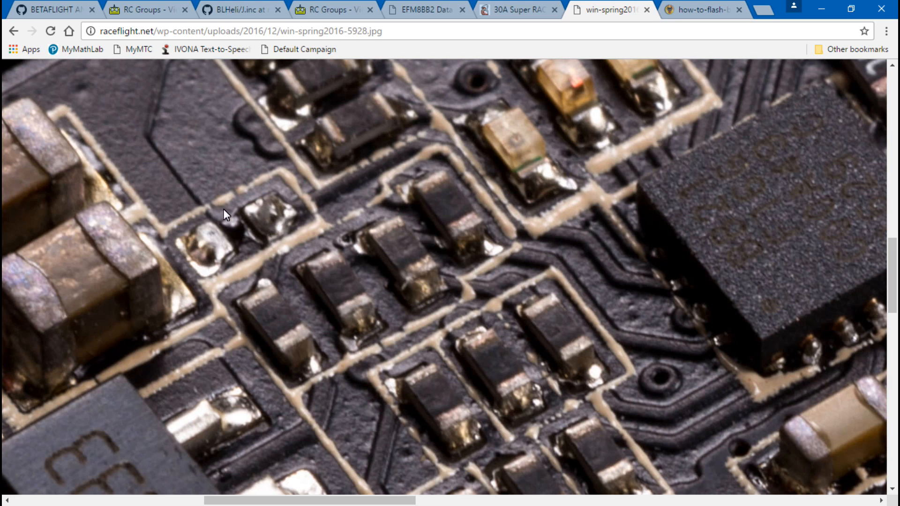
mouse_move(335, 208)
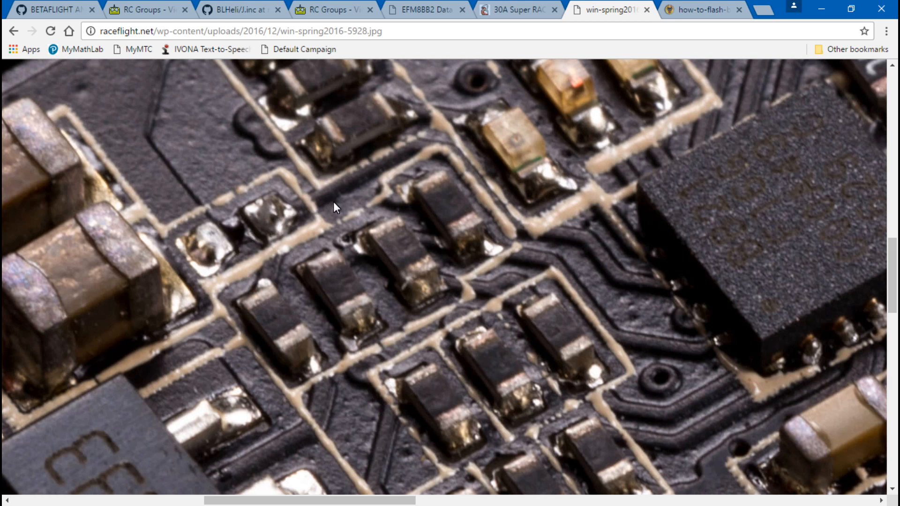
mouse_move(479, 227)
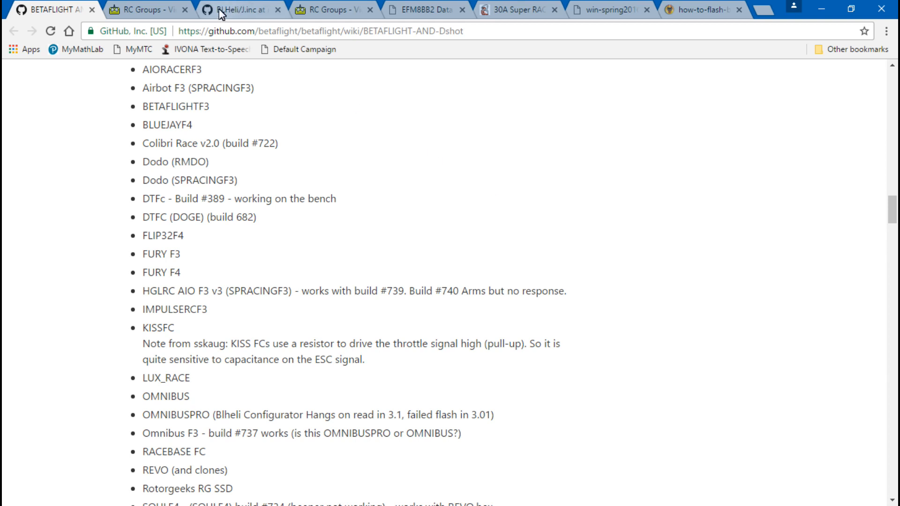
Step: Show RC Groups post #1468 listing the steps to flash DShot firmware onto a BLHeli_S ESC
click(150, 9)
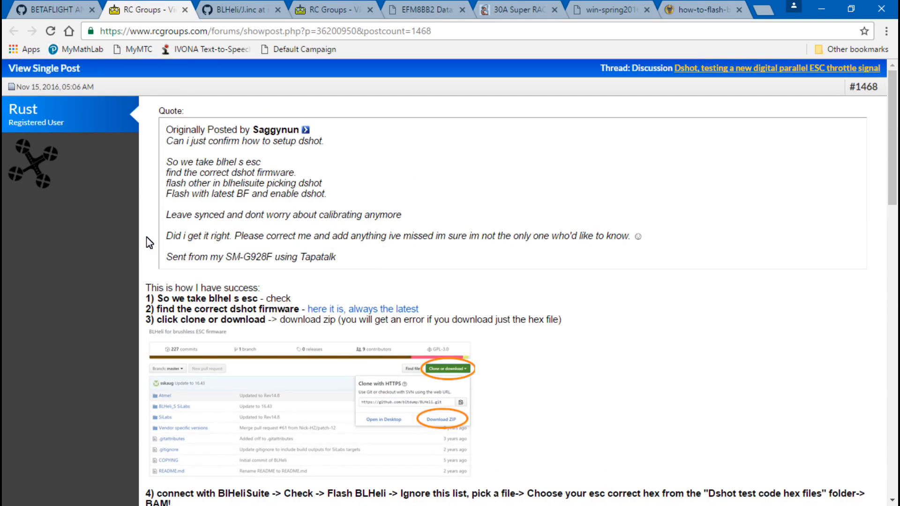
mouse_move(173, 303)
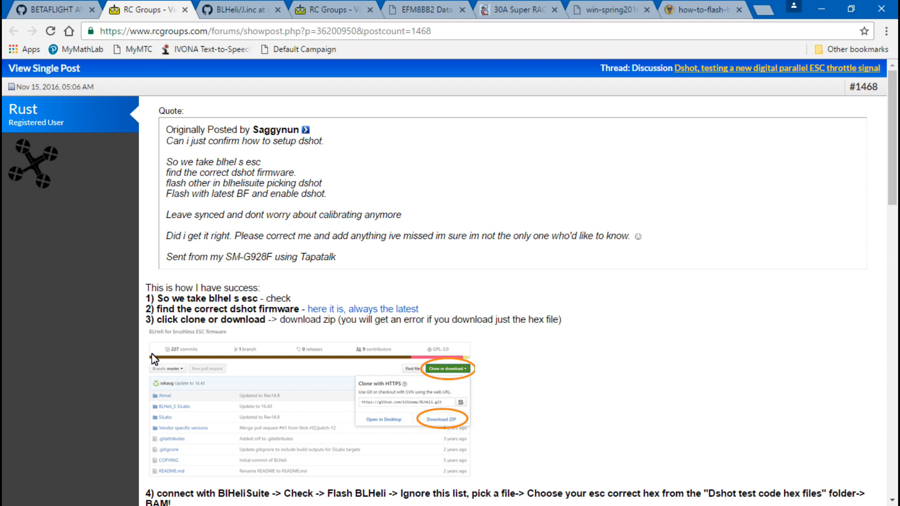
mouse_move(255, 482)
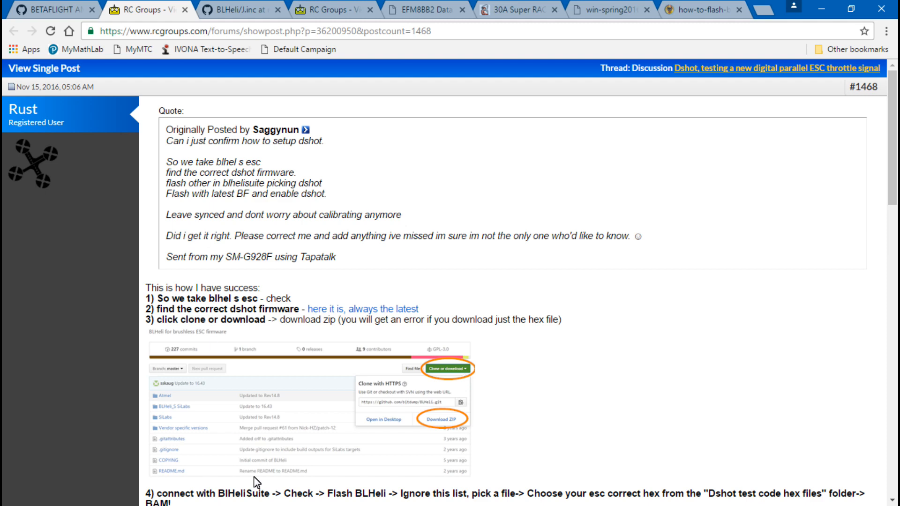
mouse_move(822, 12)
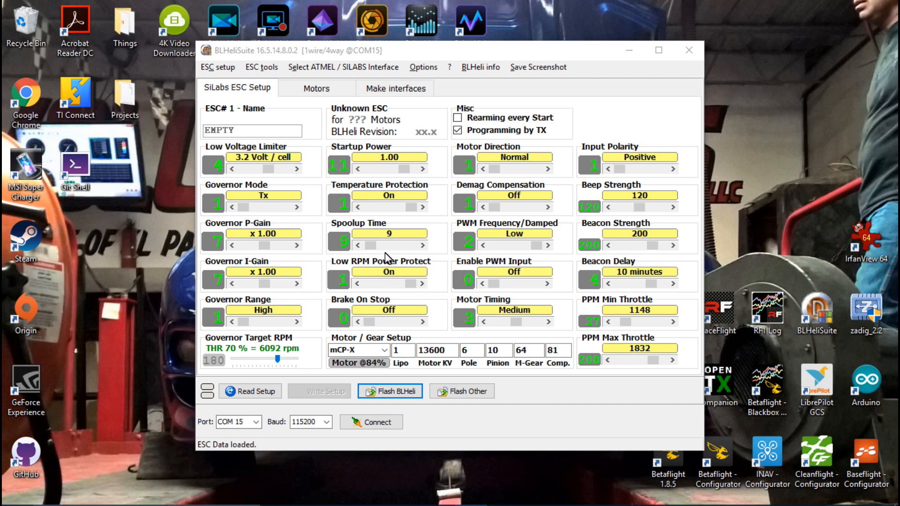
mouse_move(454, 226)
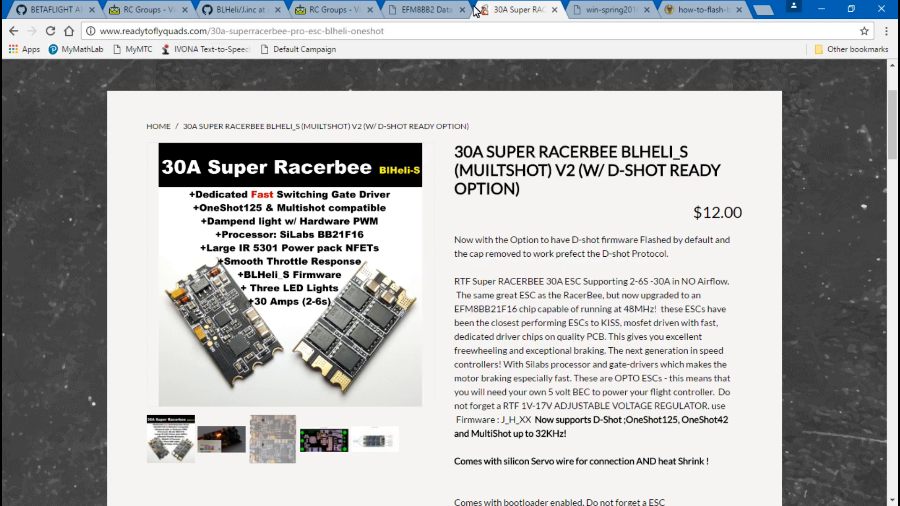
mouse_move(553, 126)
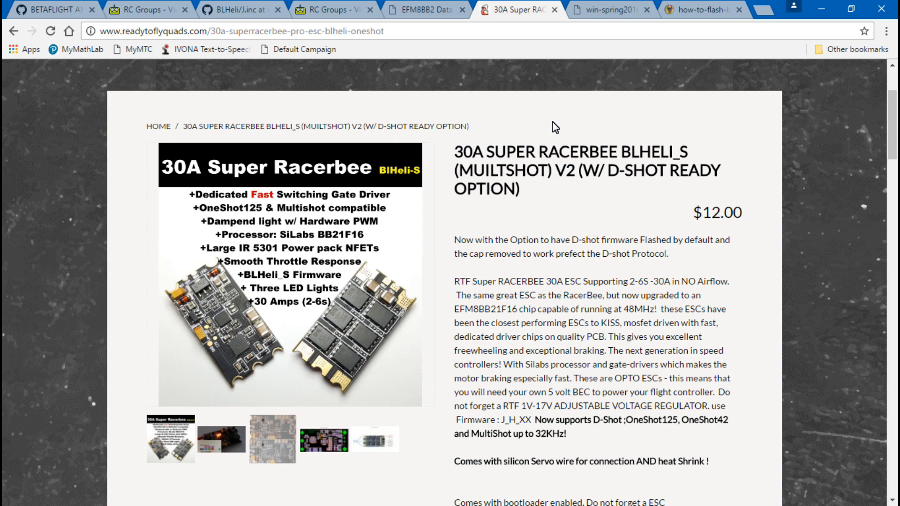